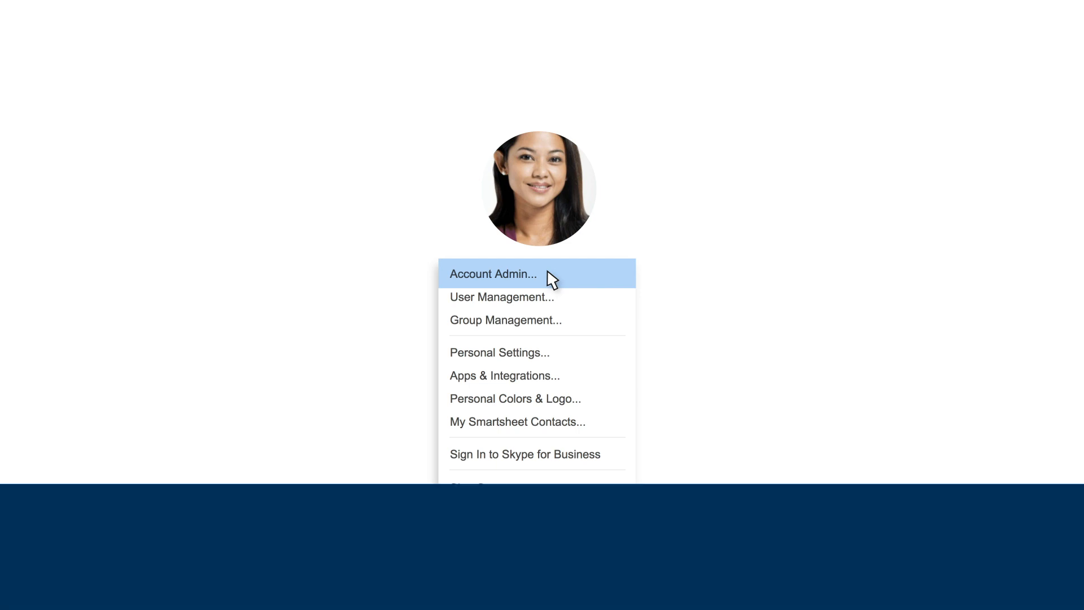
Step: Grant Lori Grimes Resource Viewer permission in Account Admin, then close the admin panel
left_click(493, 274)
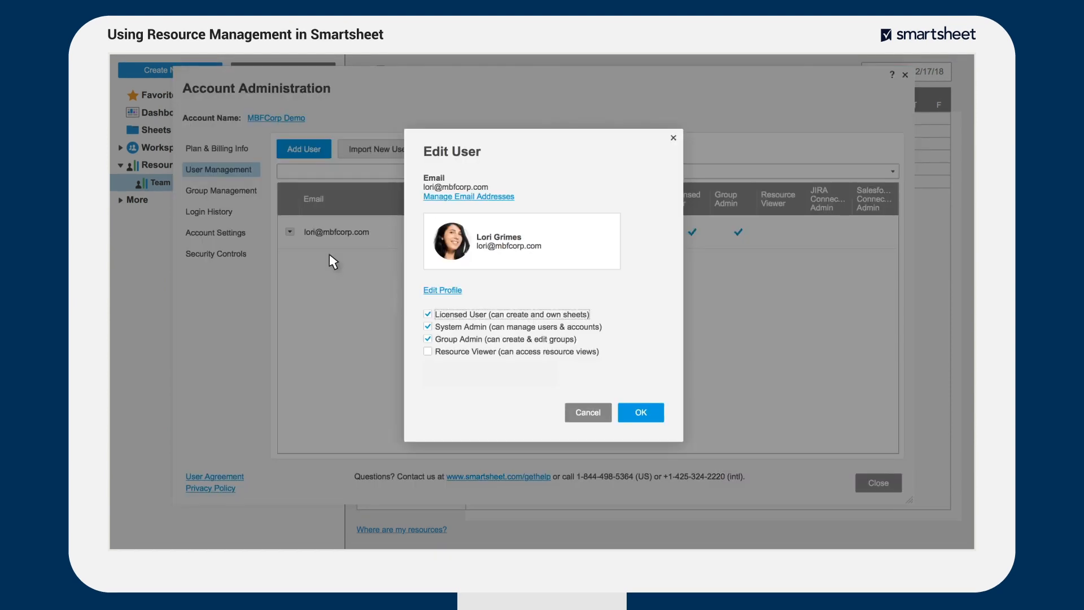
left_click(428, 351)
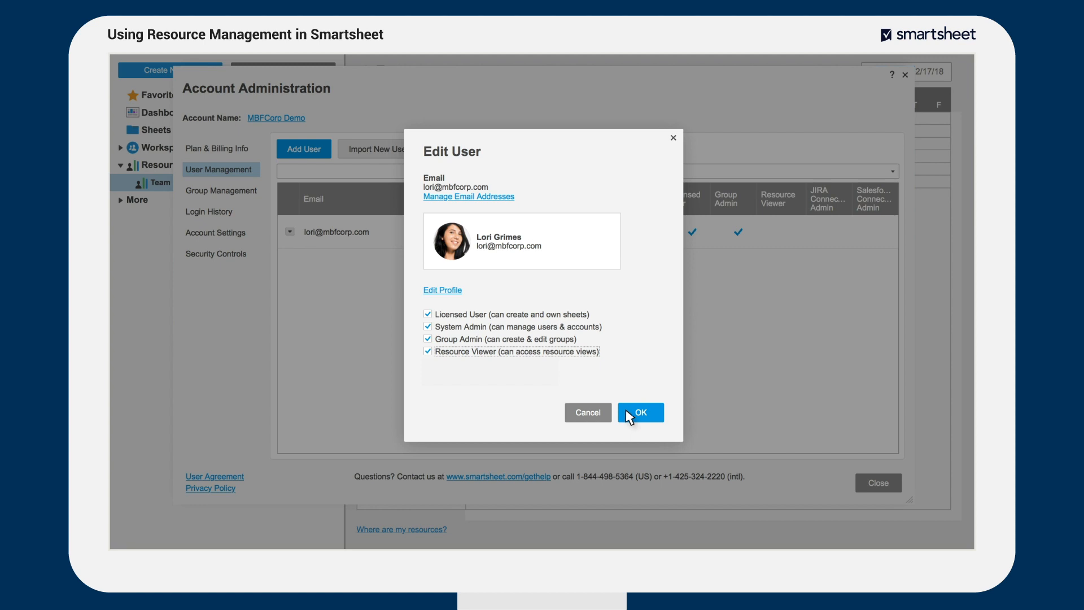
left_click(639, 412)
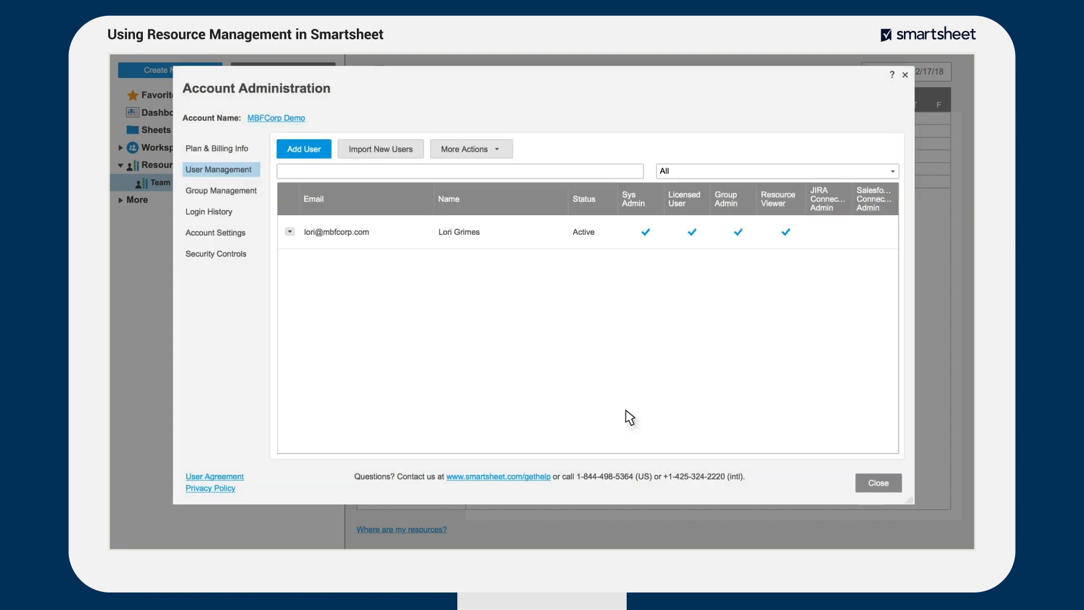
mouse_move(726, 443)
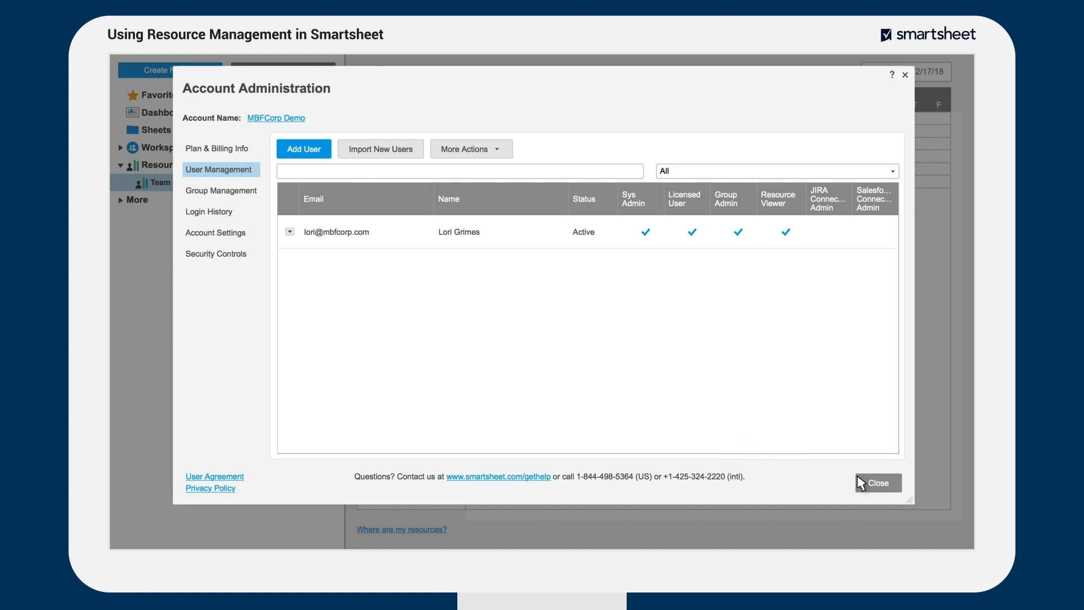
left_click(877, 483)
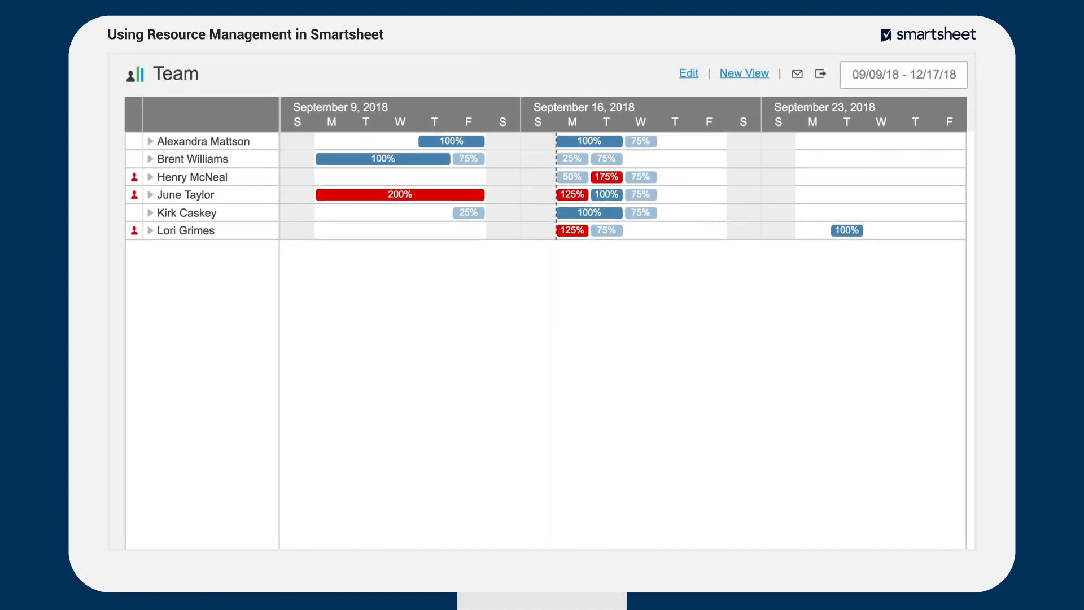
left_click(149, 194)
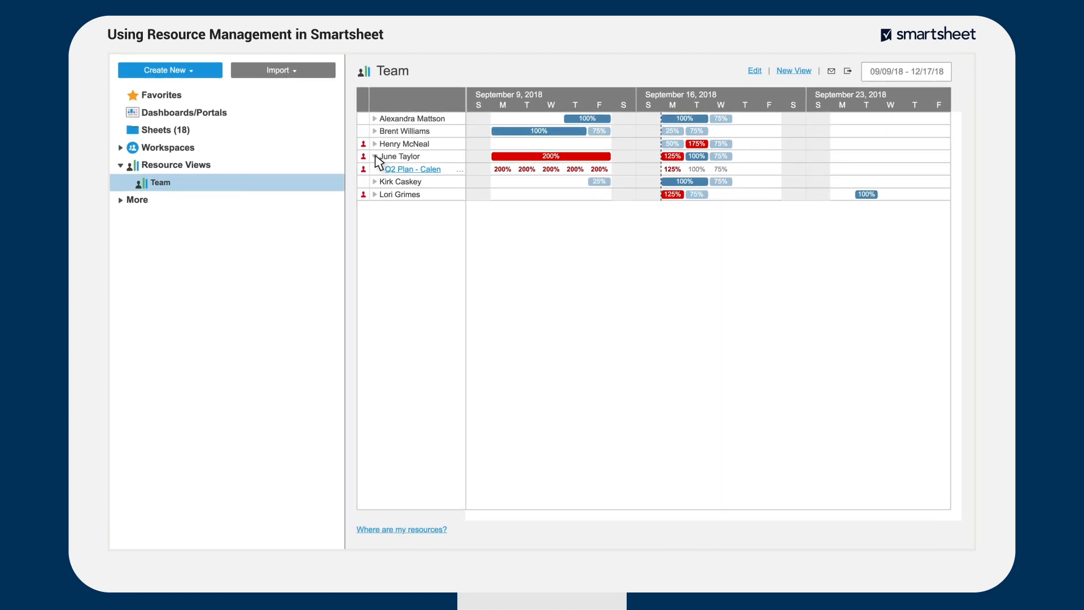
mouse_move(408, 180)
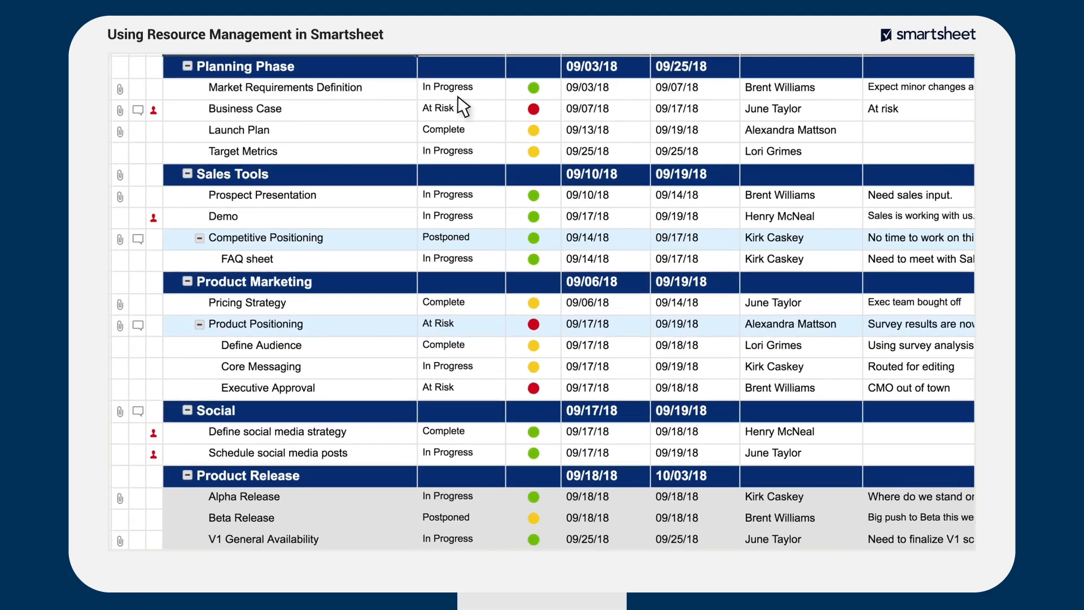
scroll("down", 3)
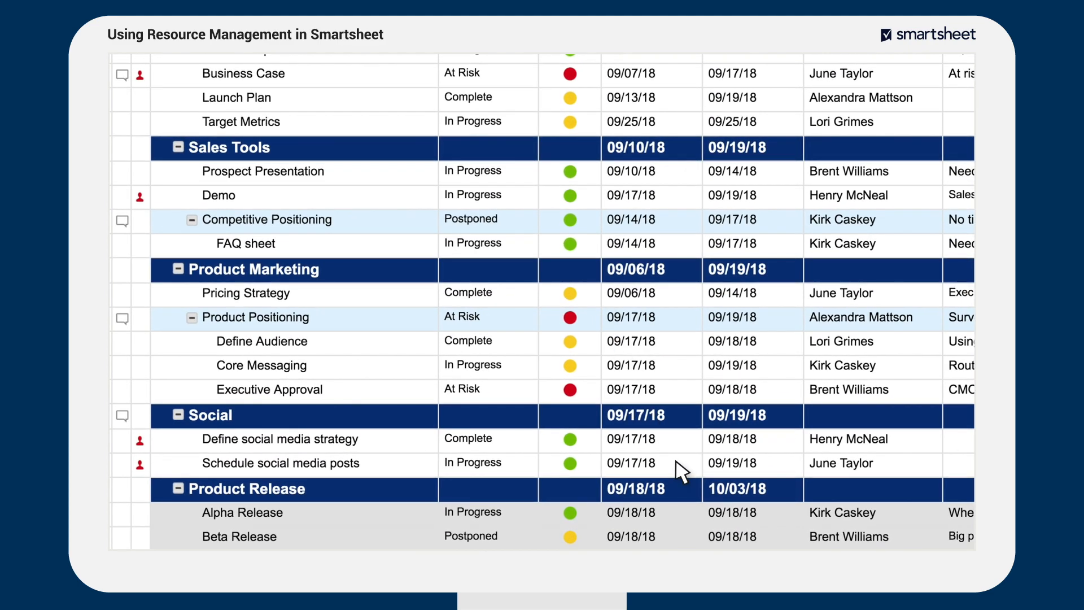
left_click(637, 463)
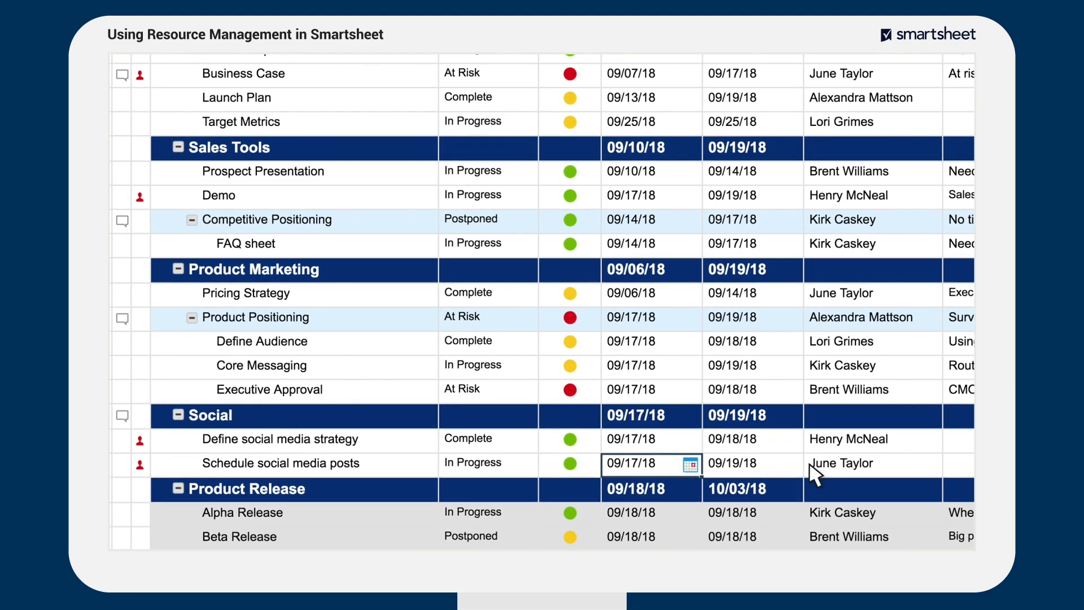
left_click(934, 463)
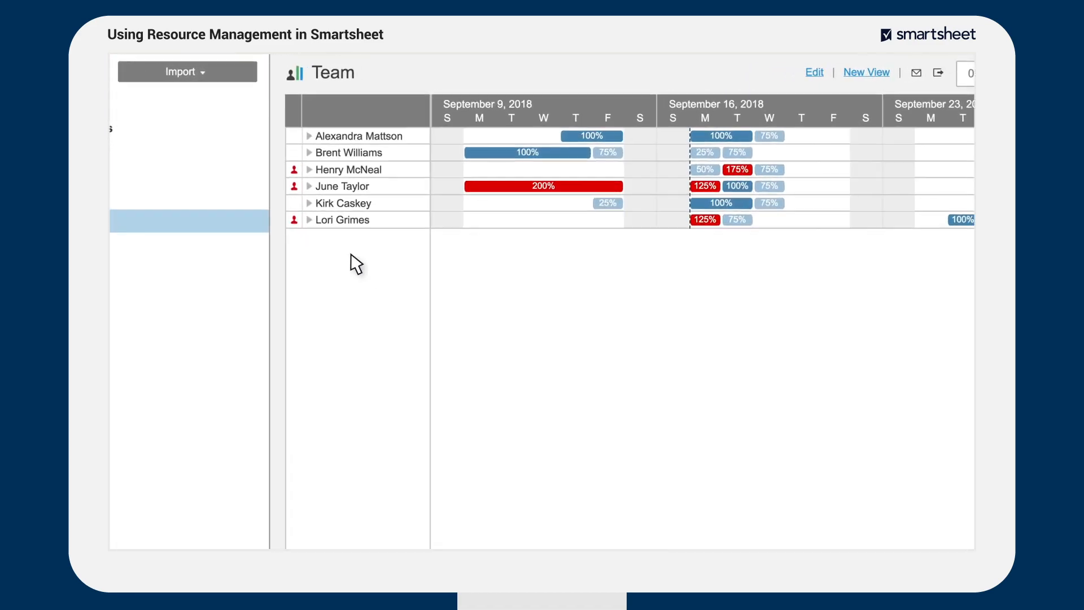
Step: Create a 'Projects' resource view grouped By Project across all sheets
left_click(308, 219)
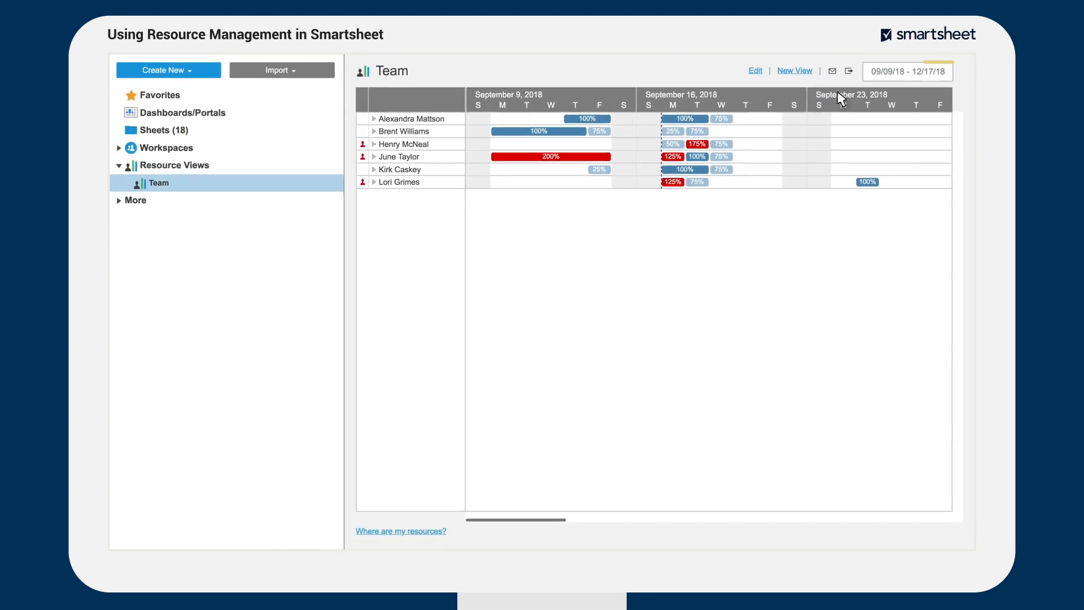
left_click(906, 71)
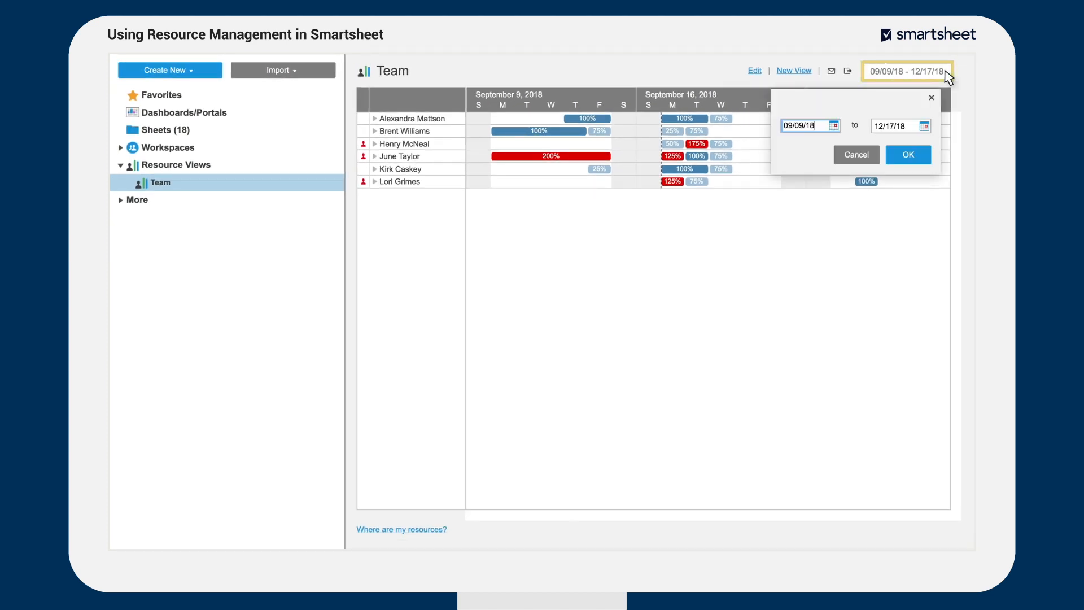
left_click(794, 70)
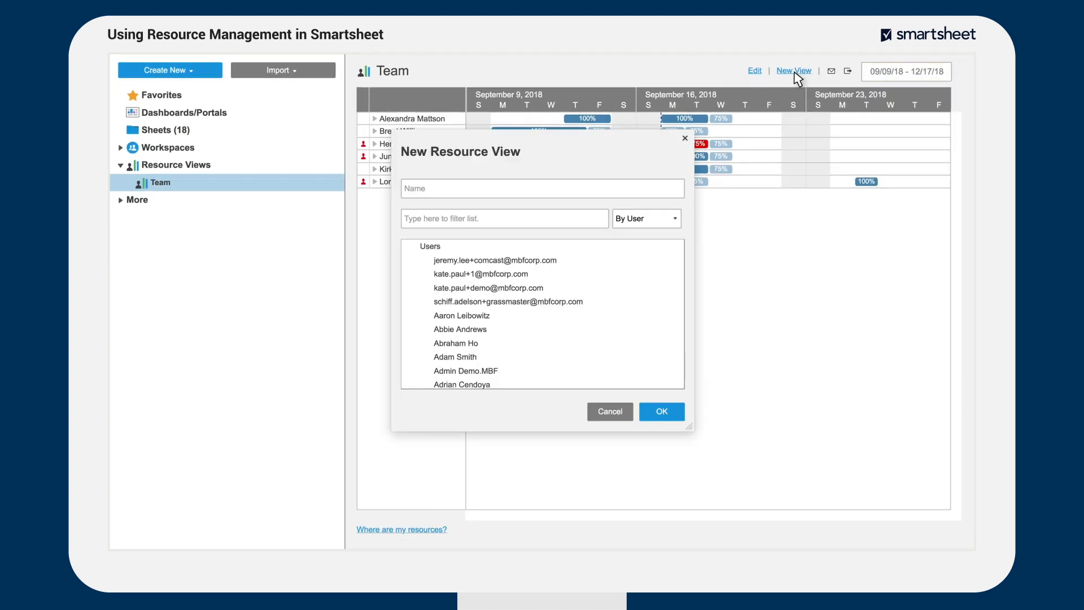
mouse_move(670, 192)
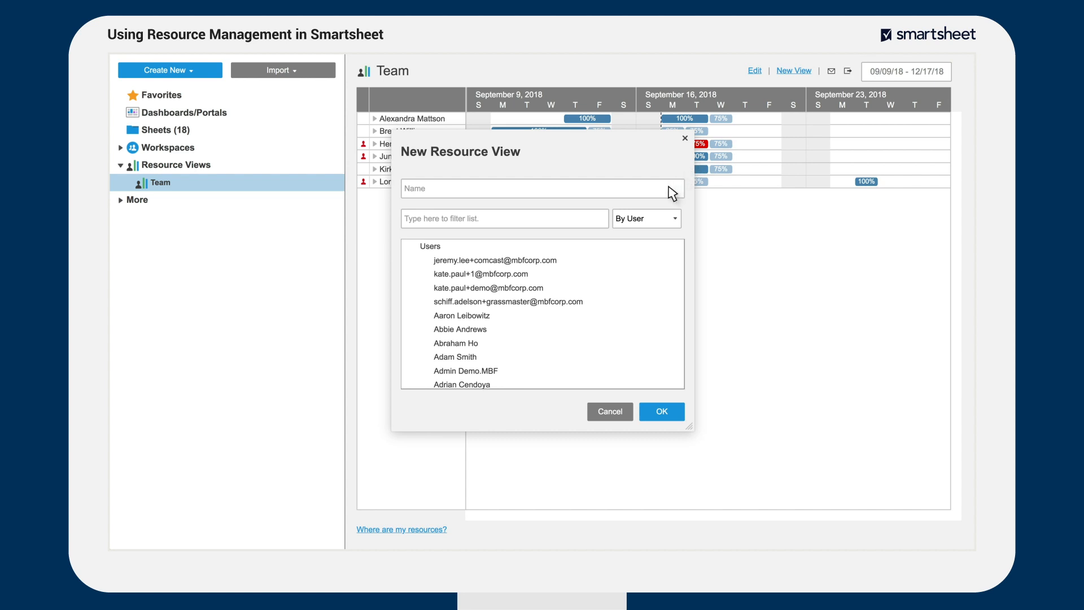
type("Projects")
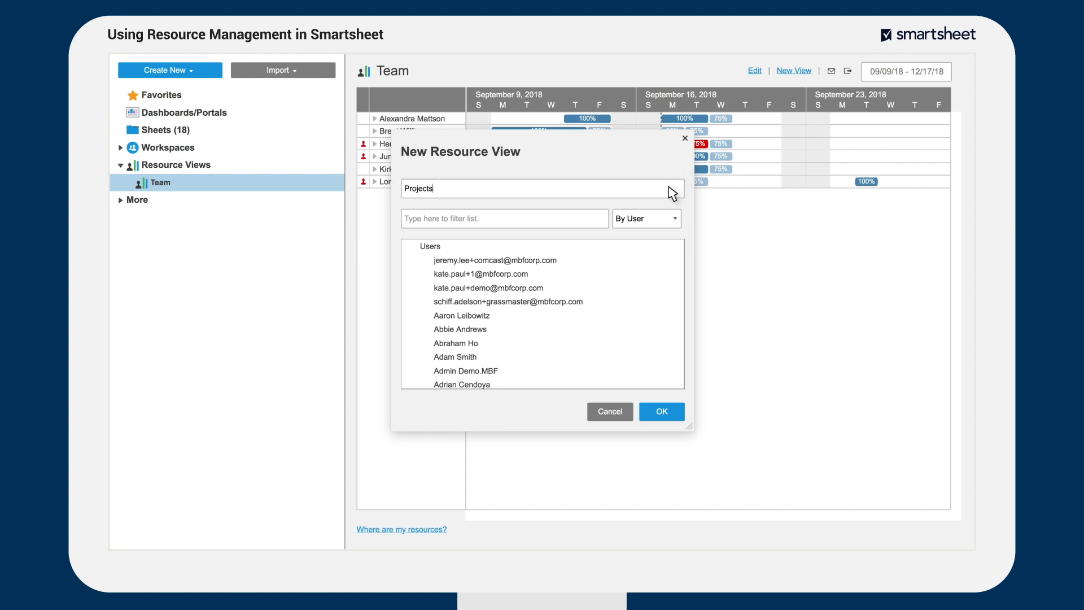
left_click(645, 218)
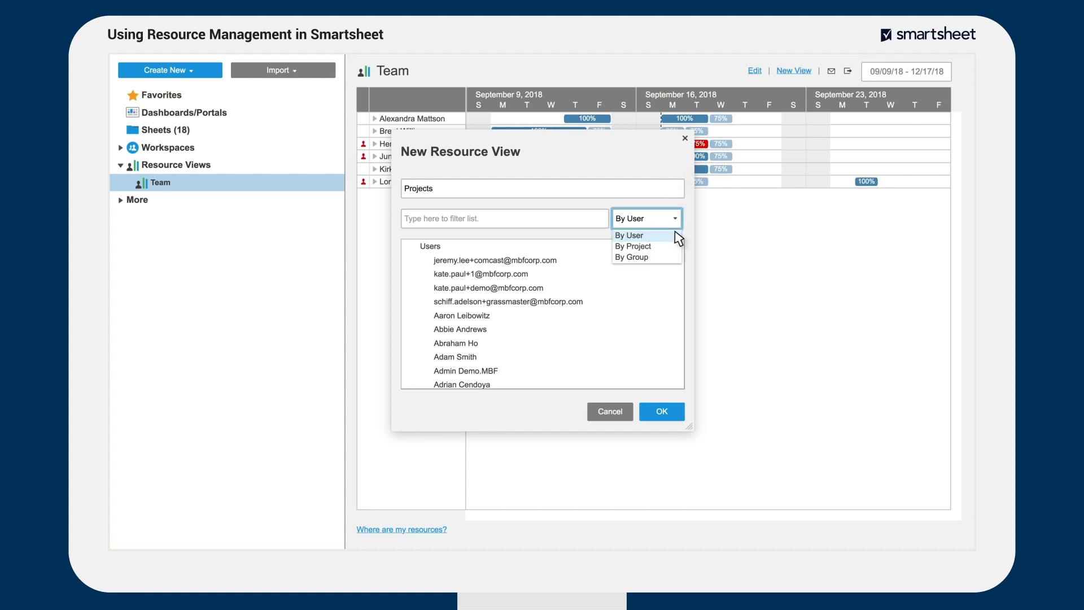
left_click(631, 246)
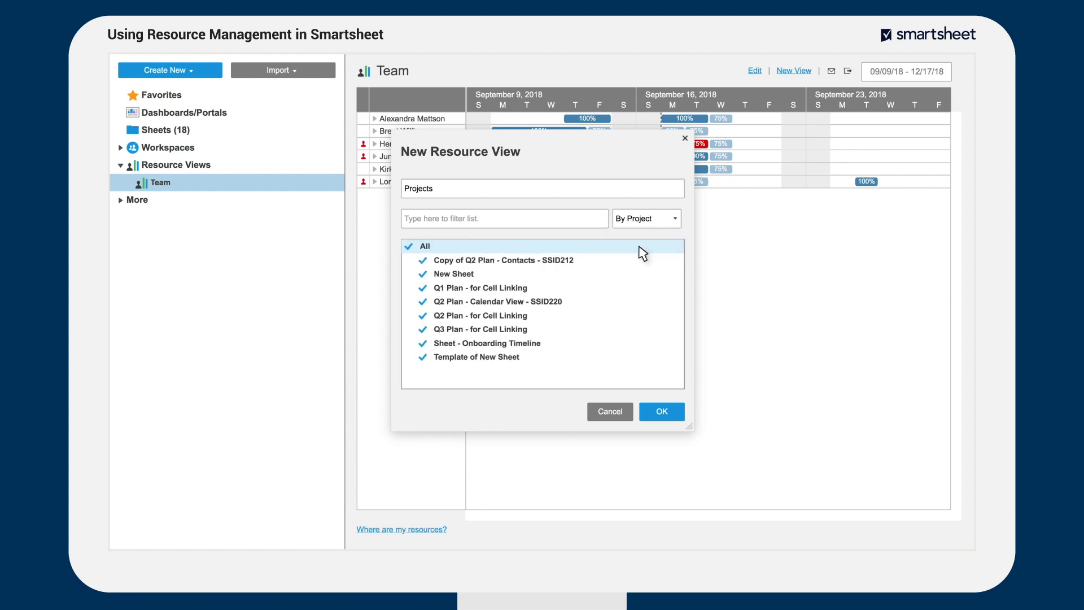
left_click(660, 411)
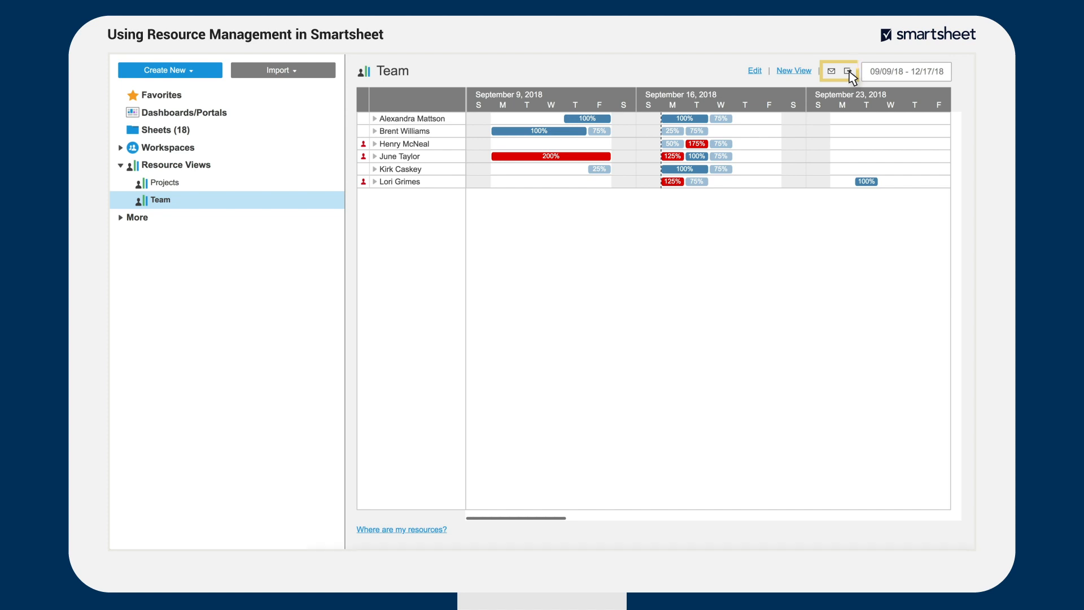
left_click(846, 71)
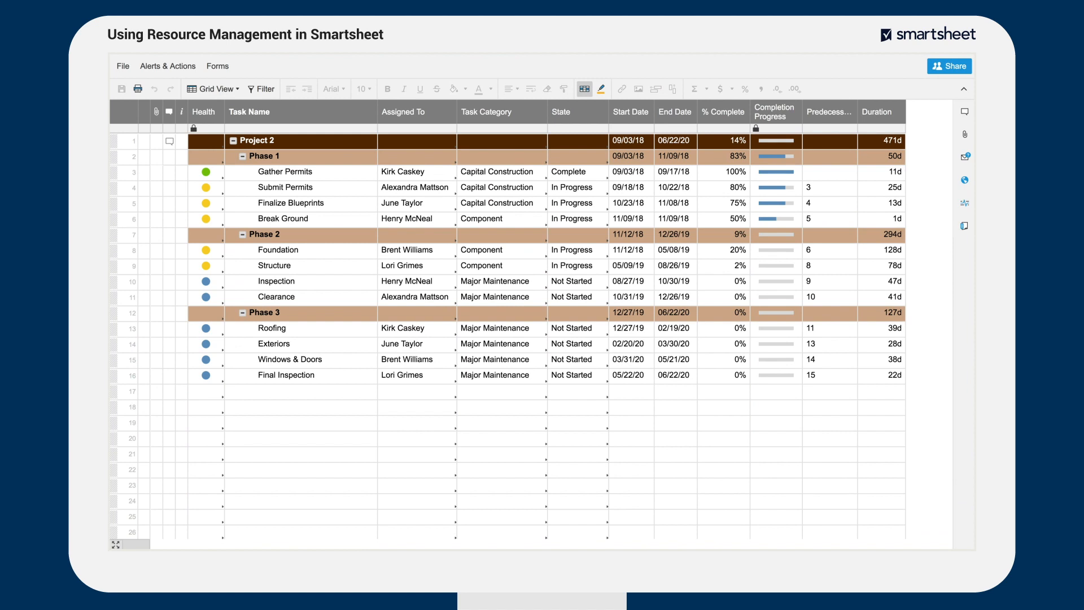
mouse_move(437, 117)
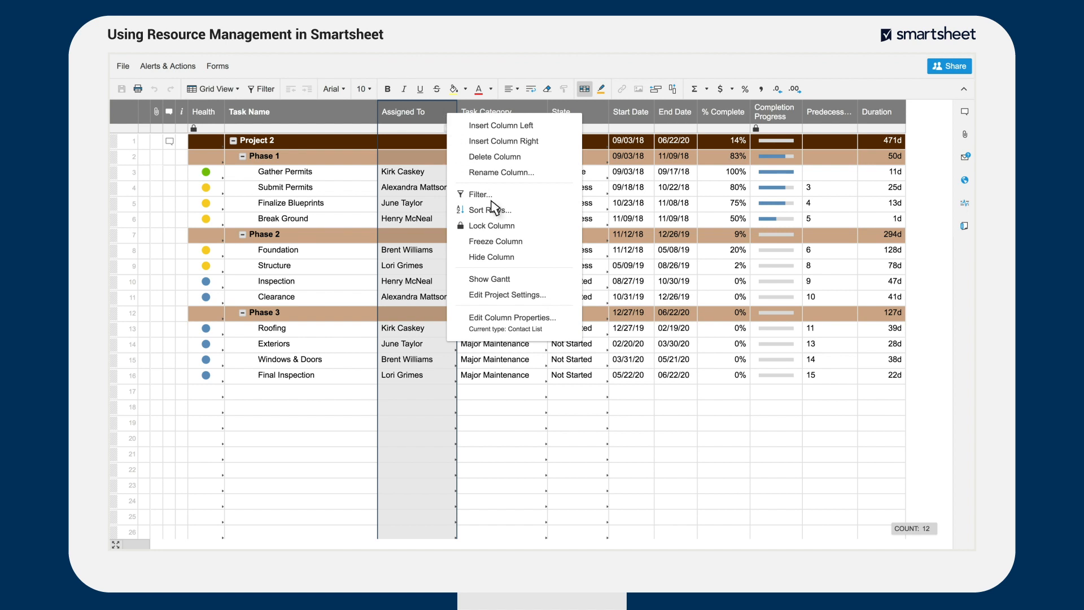
mouse_move(567, 331)
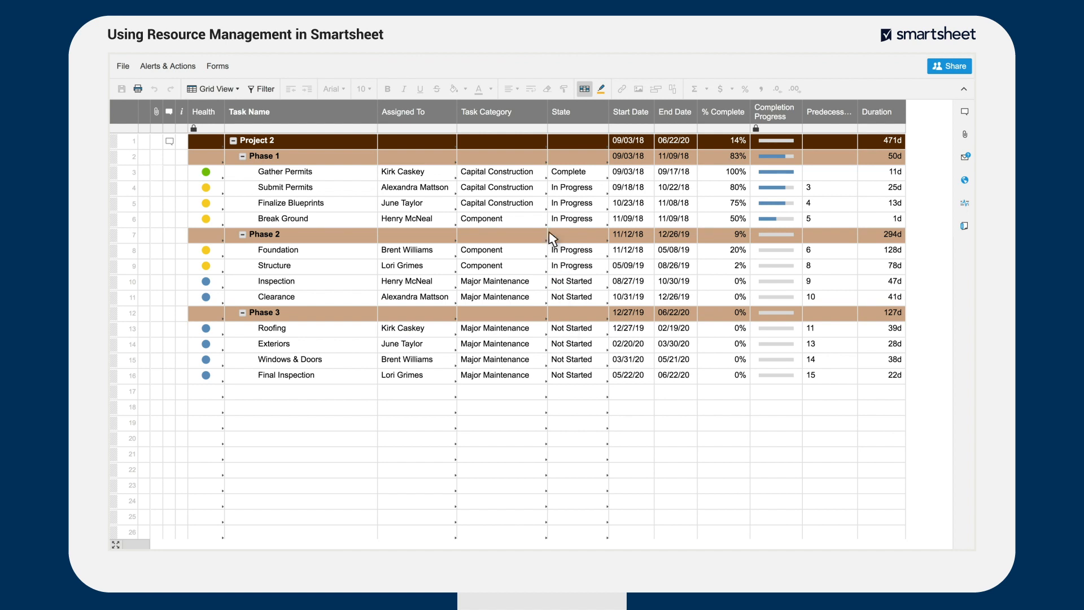
mouse_move(529, 109)
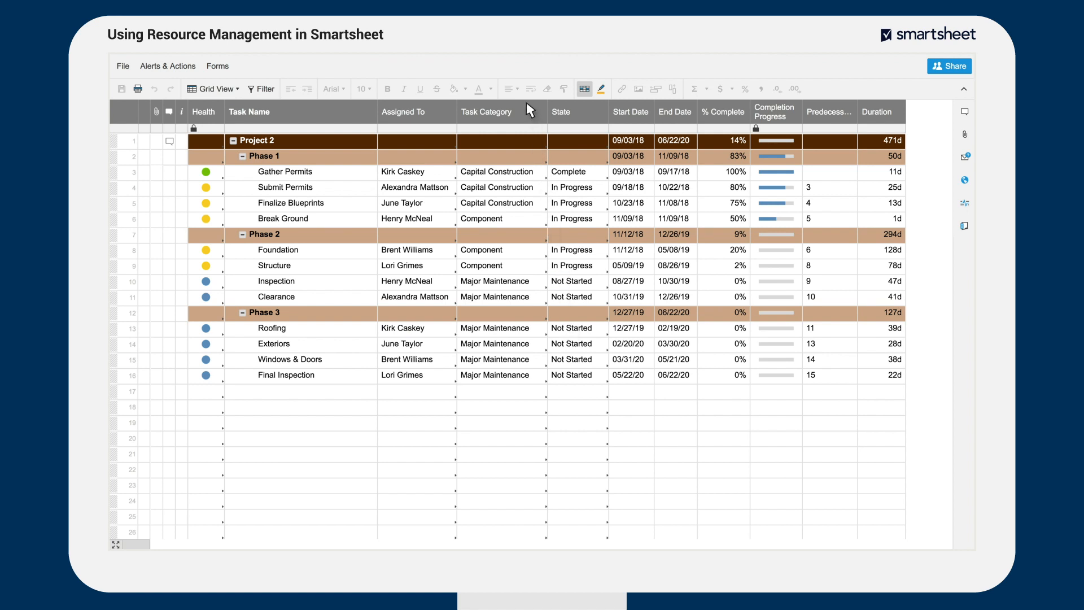
Step: Insert a column right of Task Category named '% Allocated'
right_click(501, 111)
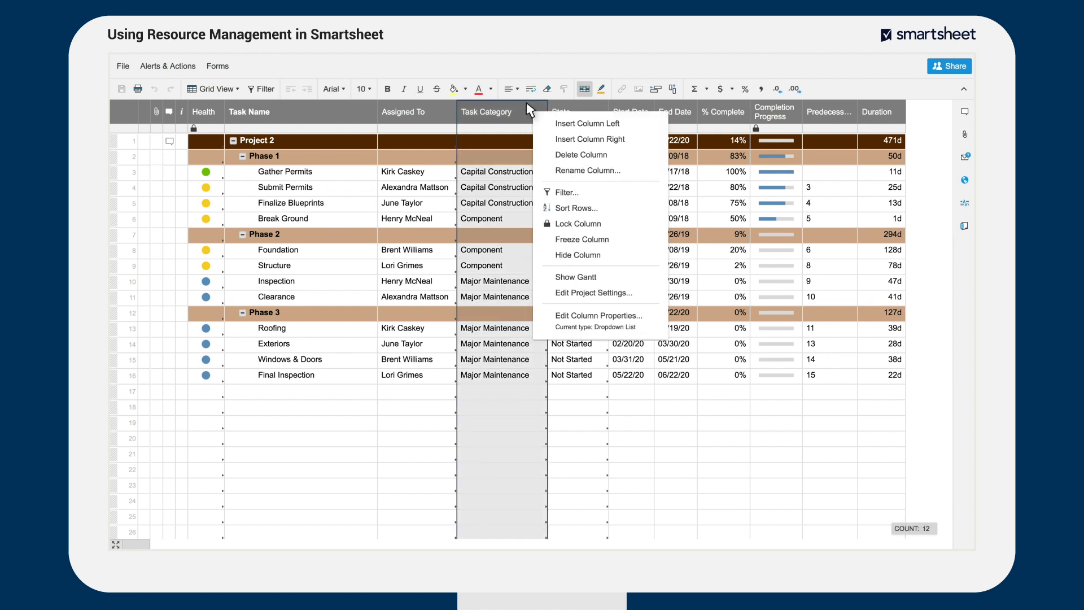
mouse_move(589, 139)
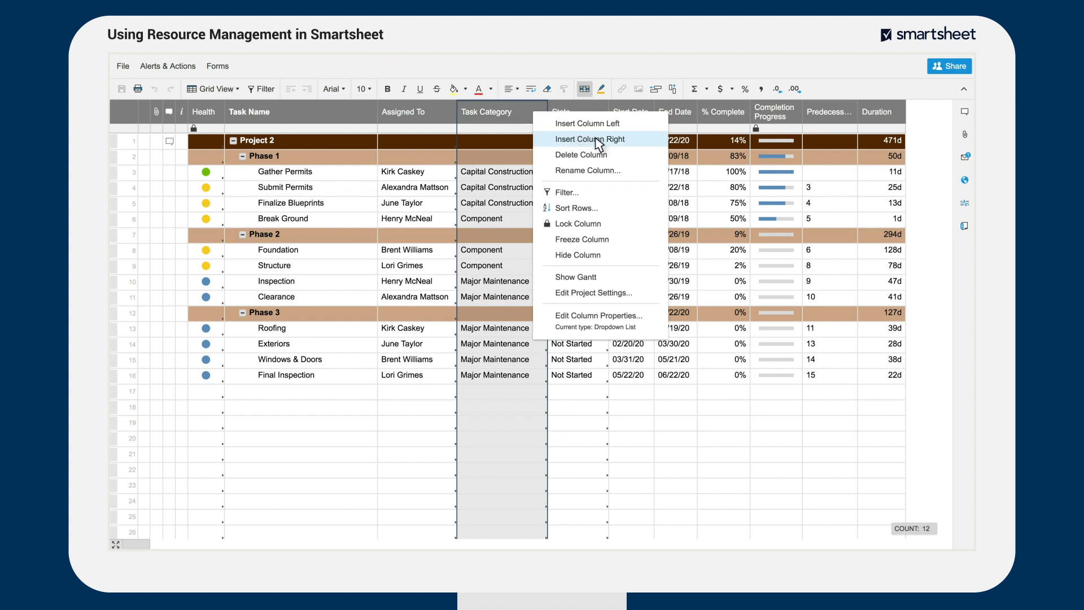
left_click(589, 138)
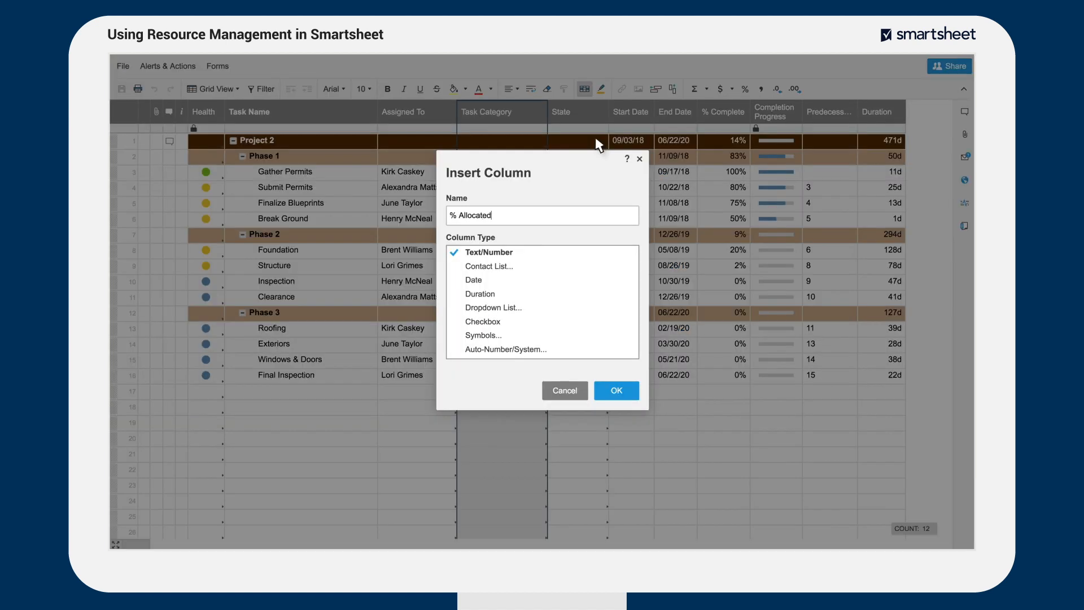
left_click(614, 390)
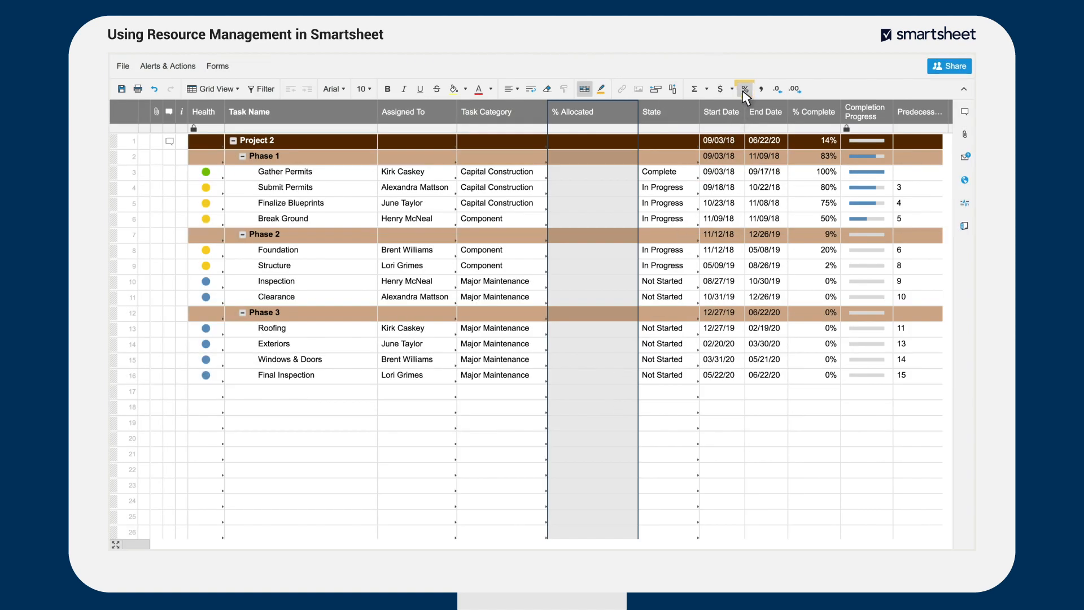
Step: Switch the Project 2 sheet from Grid view to Gantt view
left_click(213, 89)
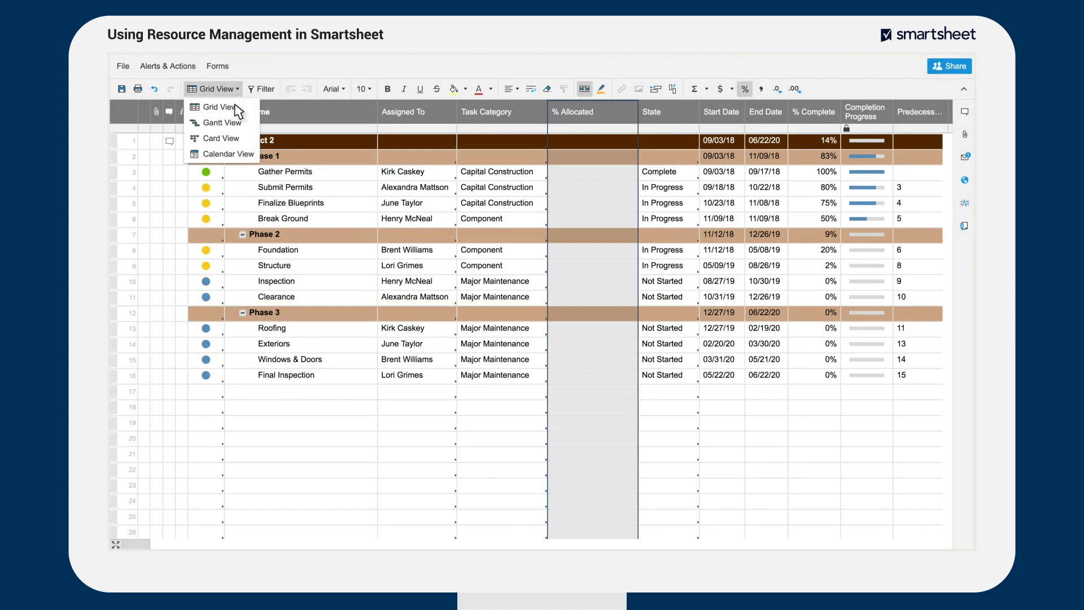
left_click(222, 123)
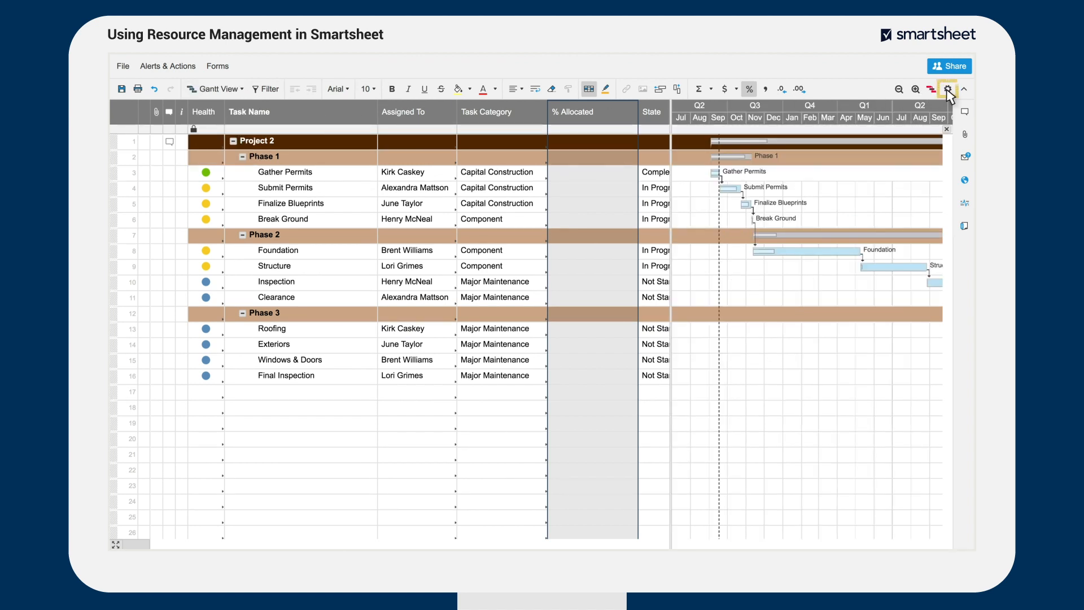
left_click(947, 89)
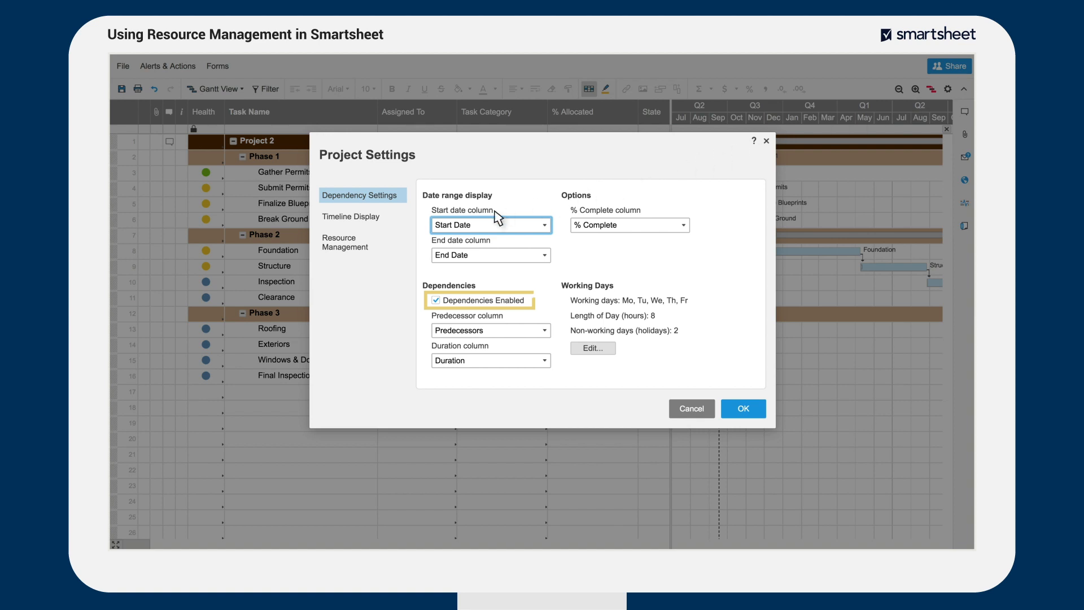
Step: Turn on resource management with Assigned To as resources and % Allocated as allocation
left_click(363, 242)
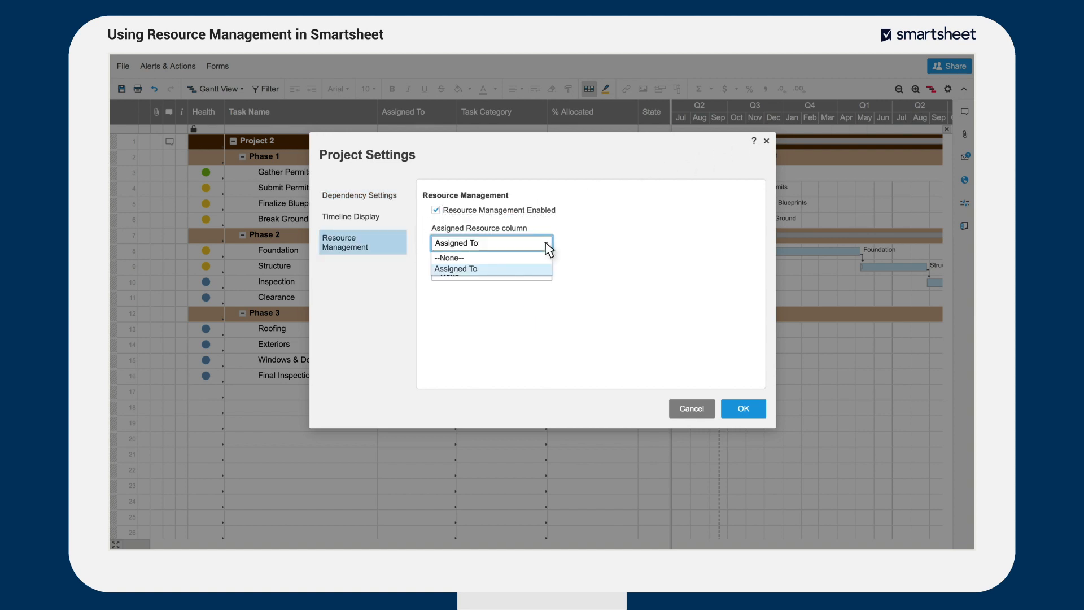
left_click(455, 268)
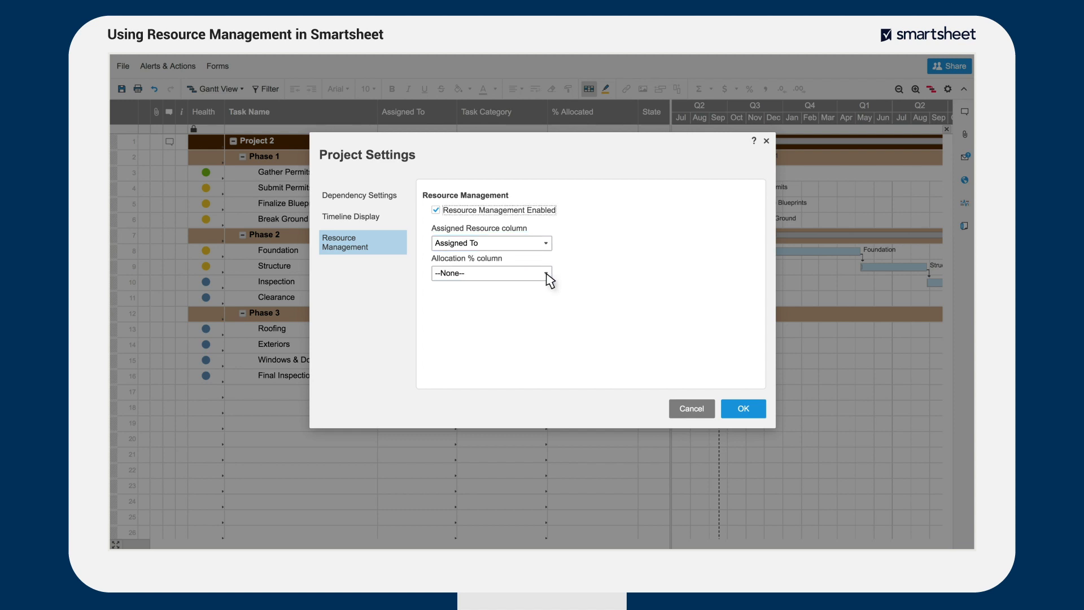
left_click(490, 272)
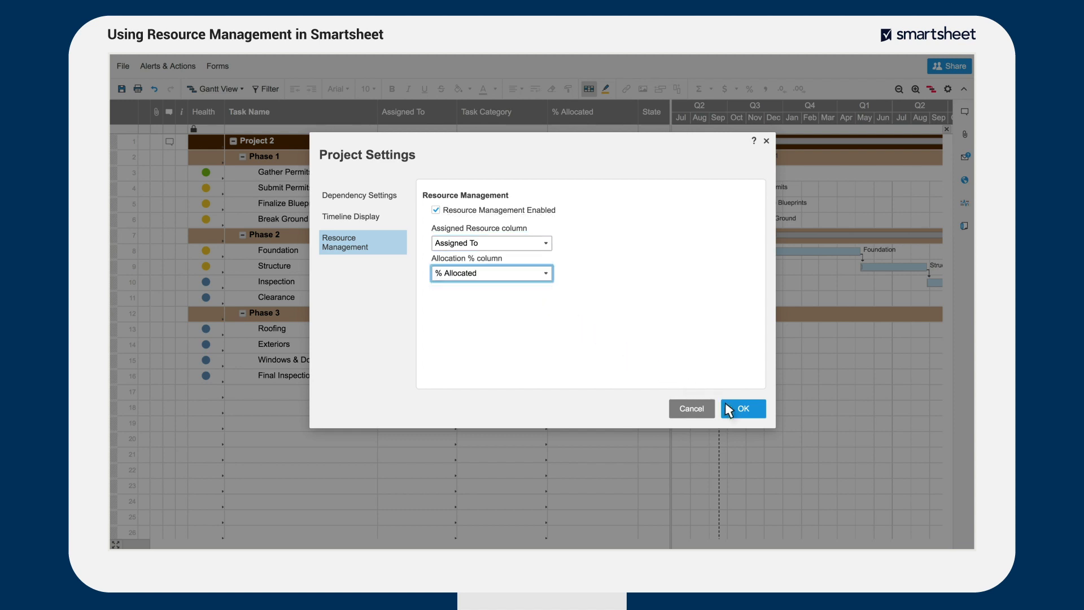
left_click(742, 408)
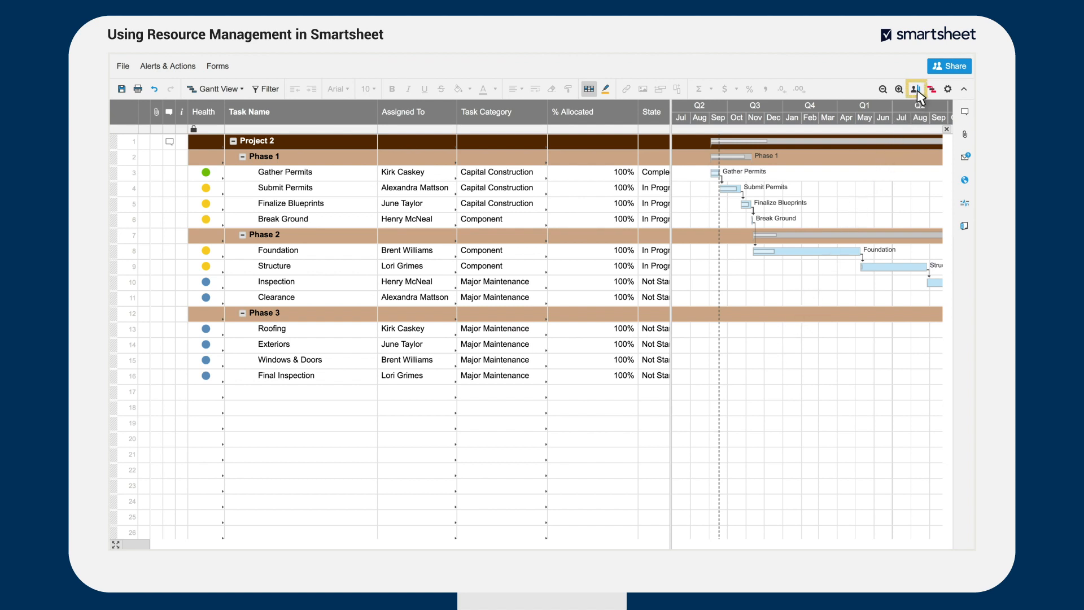
left_click(914, 89)
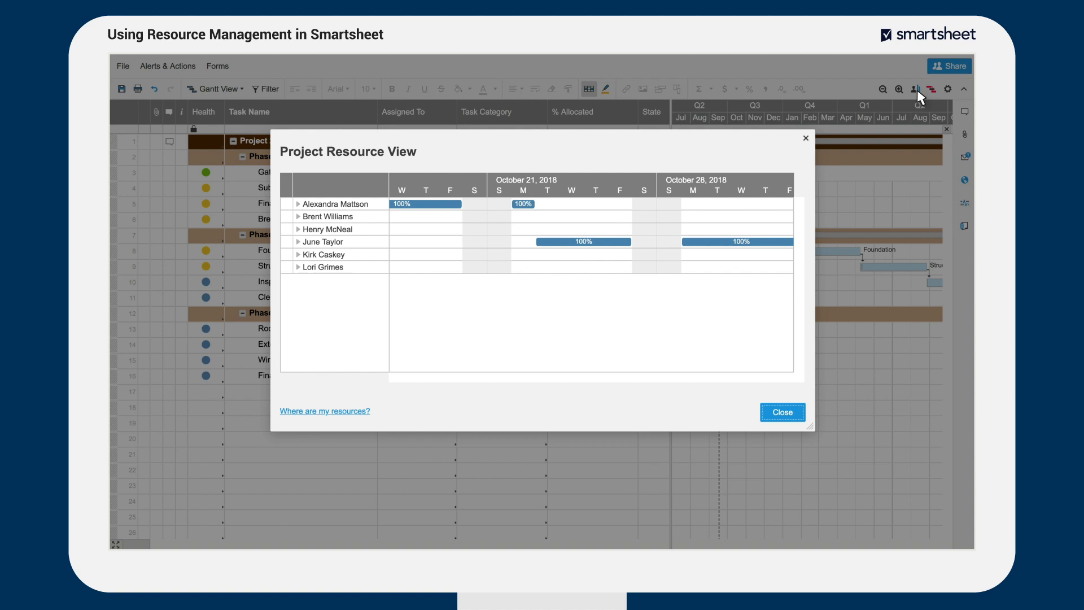
scroll("right", 3)
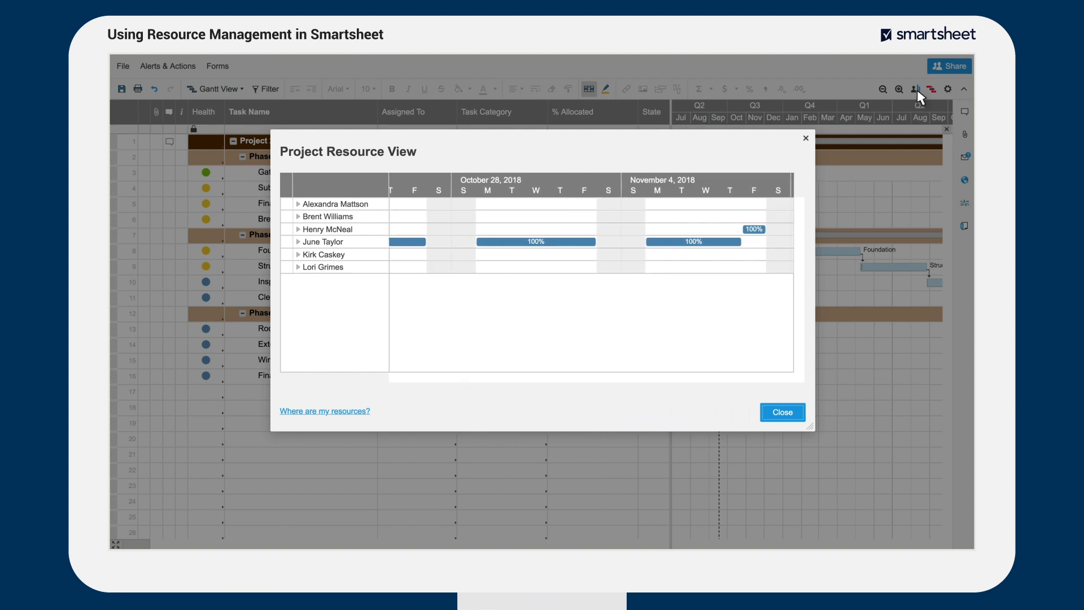
scroll("right", 3)
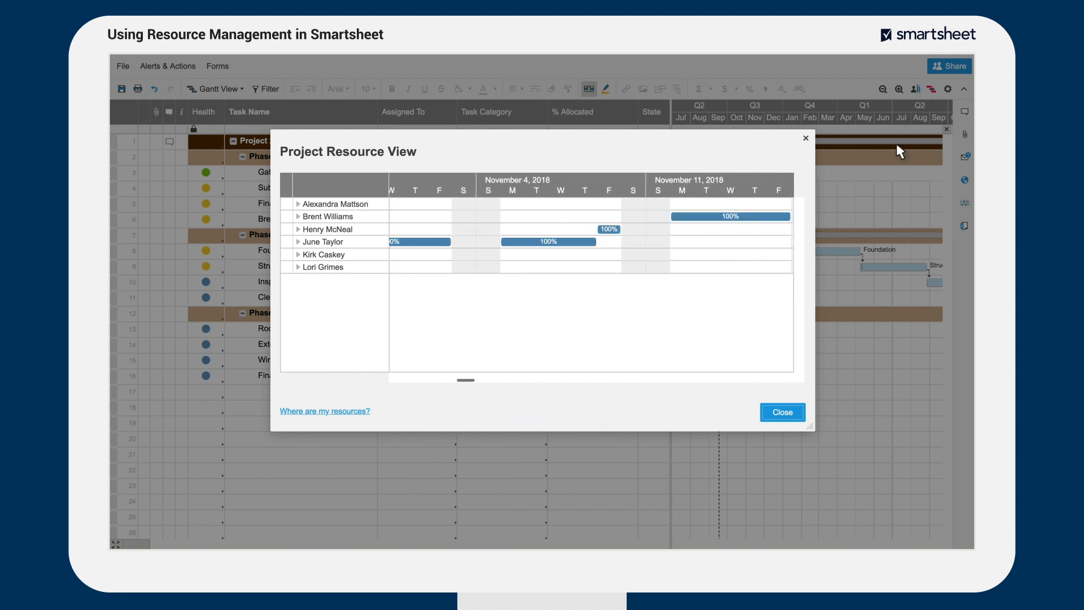
left_click(781, 412)
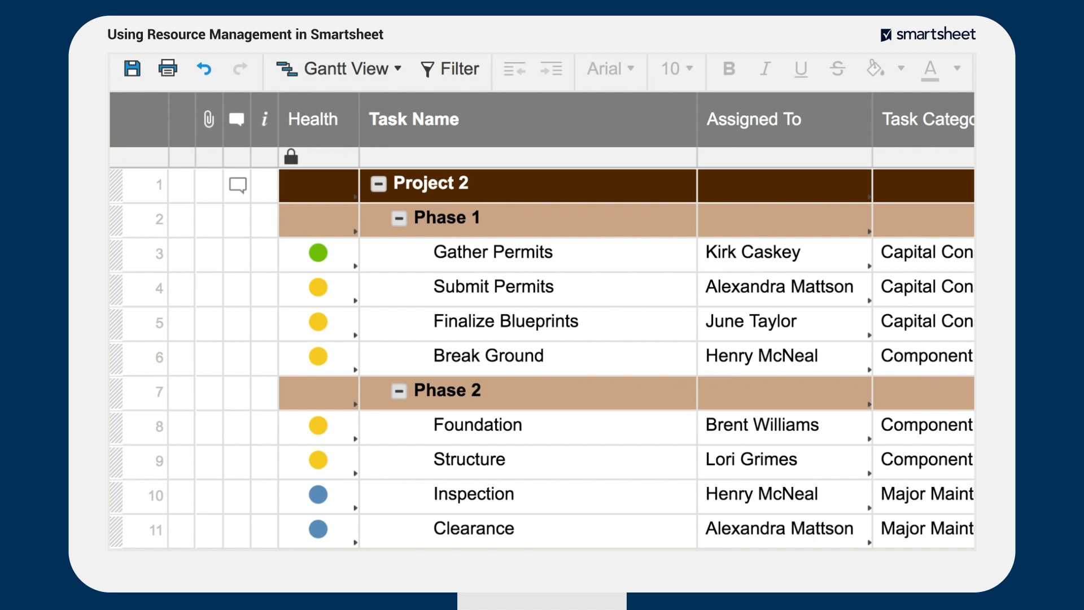
left_click(264, 324)
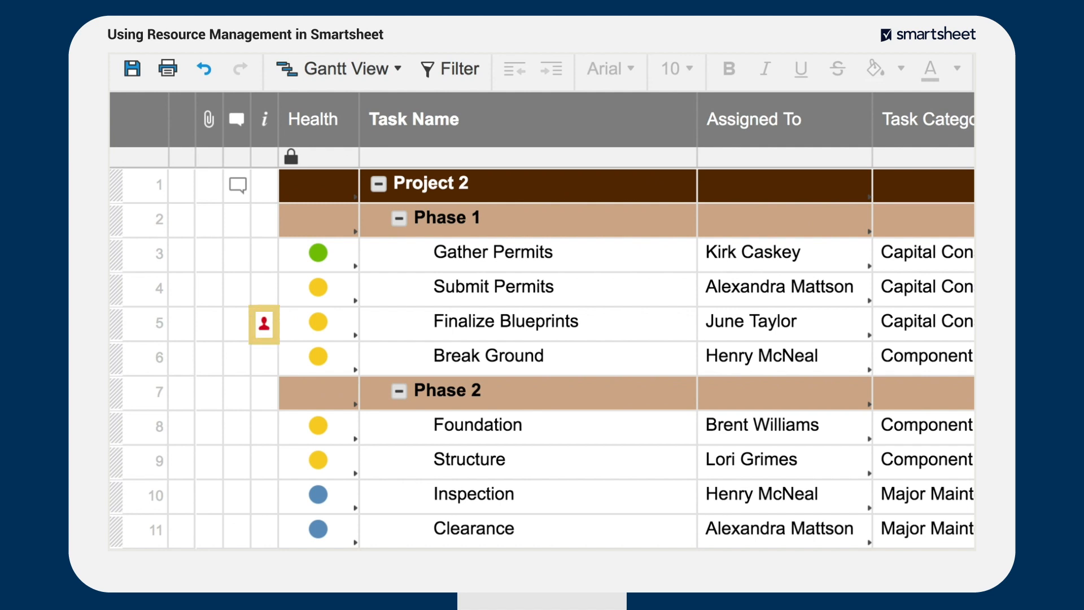